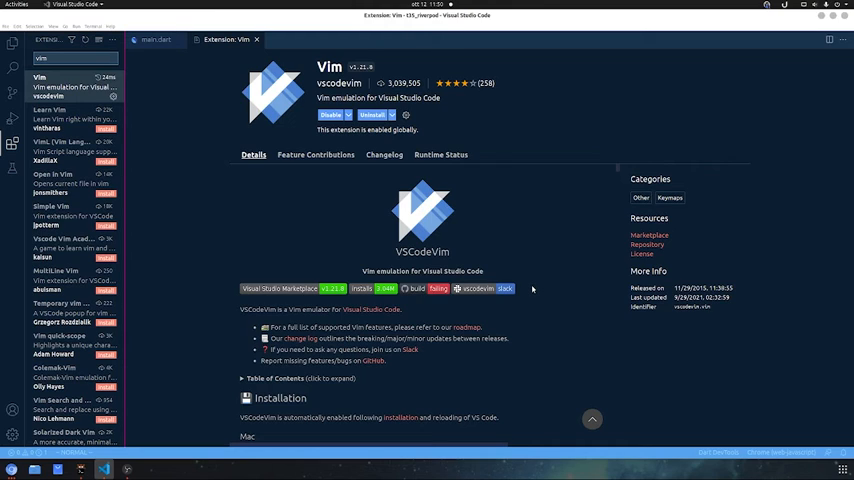
mouse_move(529, 289)
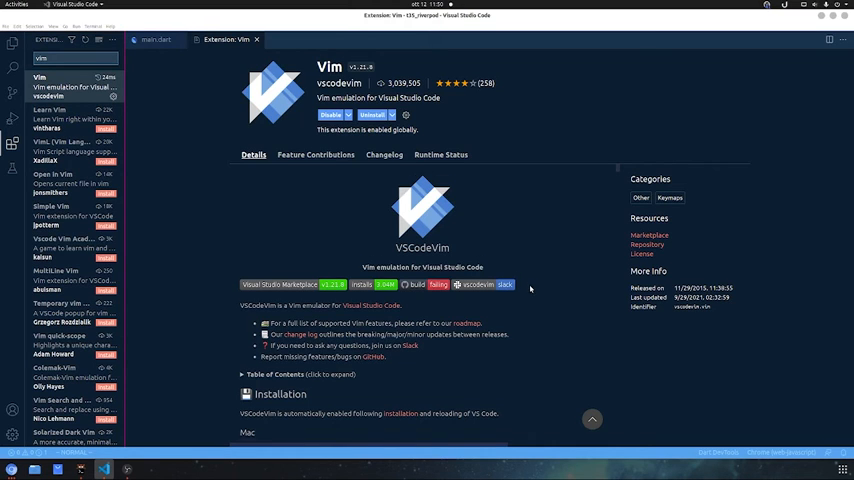
Scroll the Vim extension Details page down to its Settings section
scroll("down", 3)
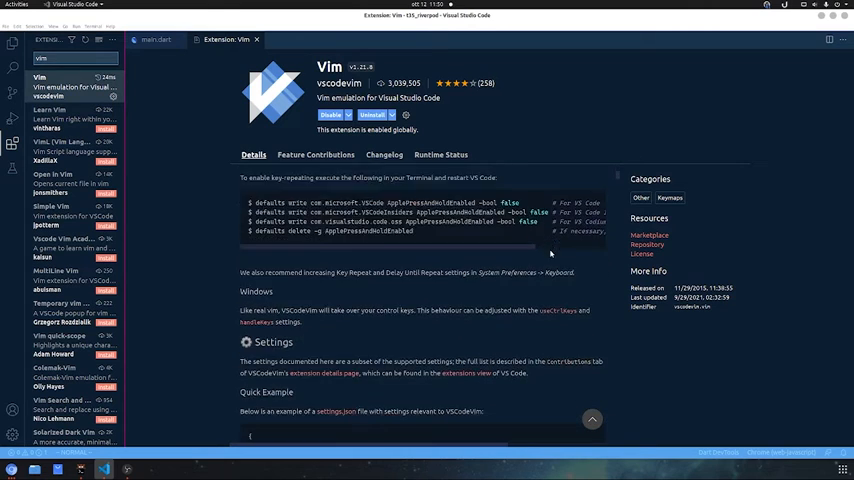
scroll("down", 3)
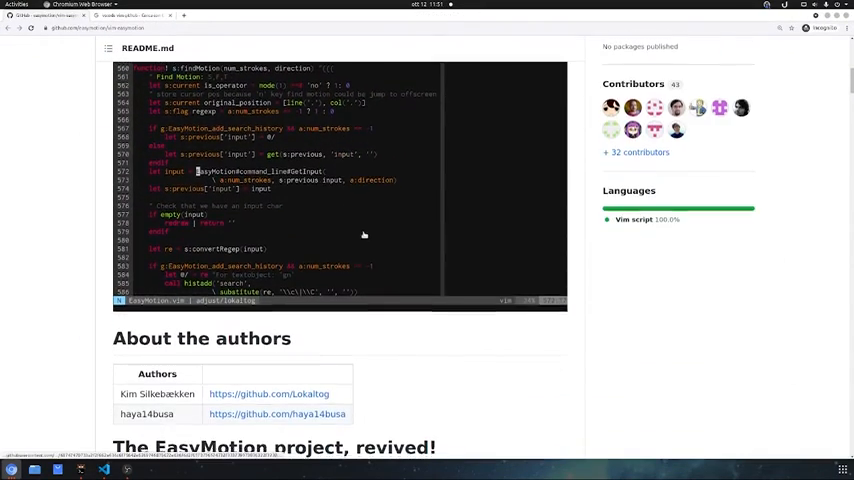
Scroll down through the vim-easymotion GitHub README and its demo
scroll("down", 3)
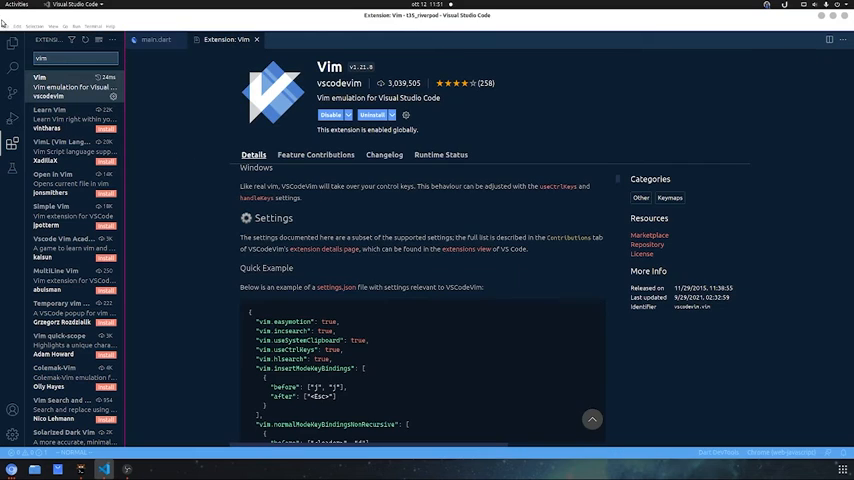
Open settings.json and compare it with the readme for vim.easymotion true and leader "<space>"
left_click(13, 33)
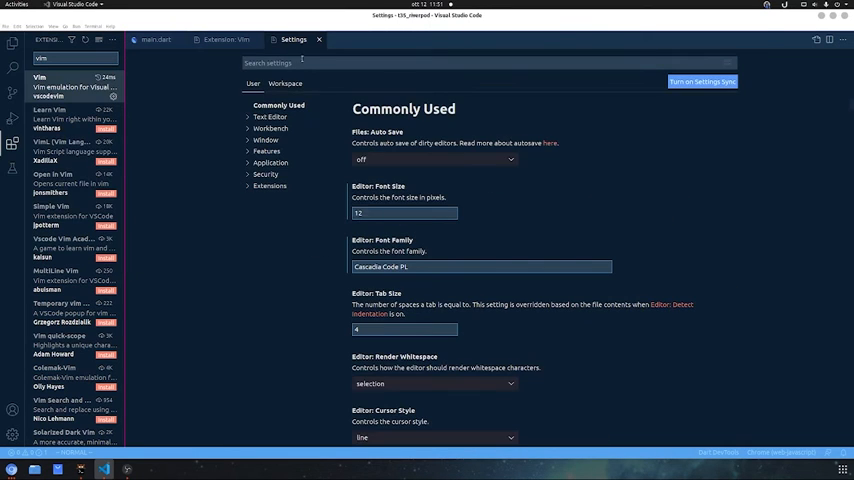
left_click(814, 42)
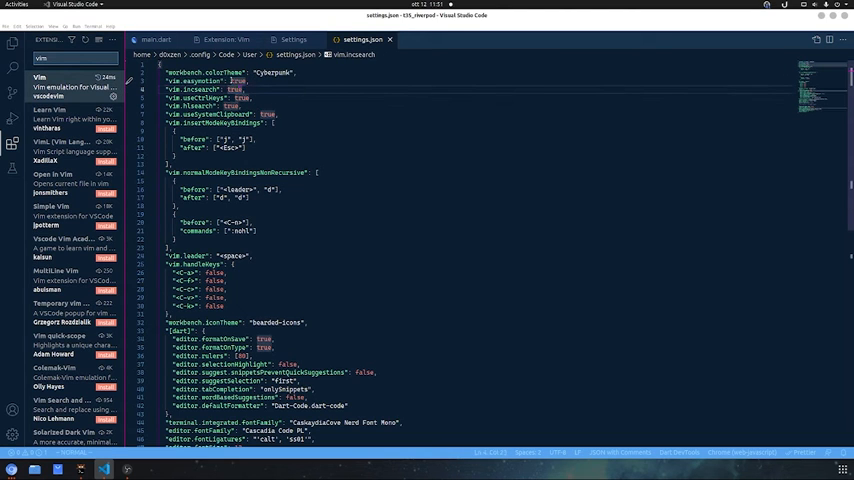
left_click(40, 86)
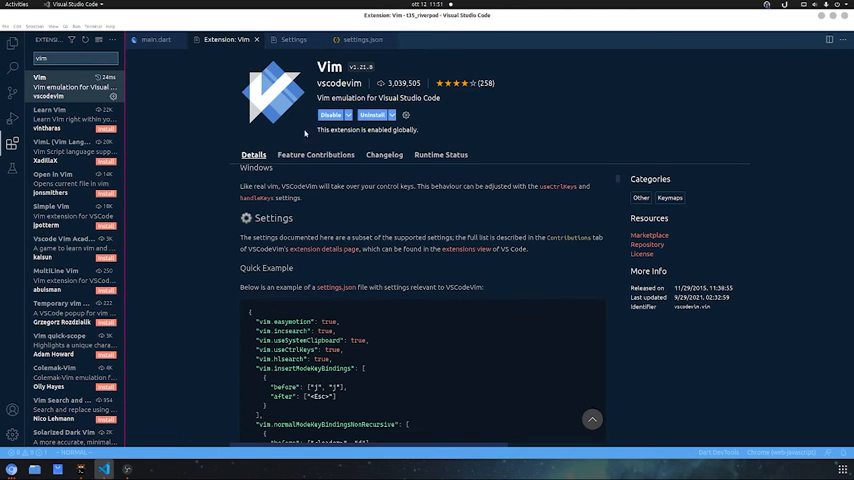
left_click(357, 38)
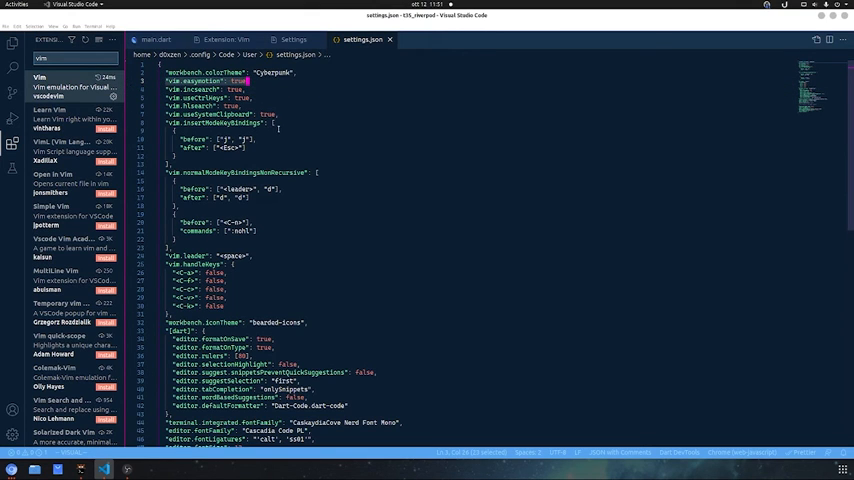
mouse_move(364, 162)
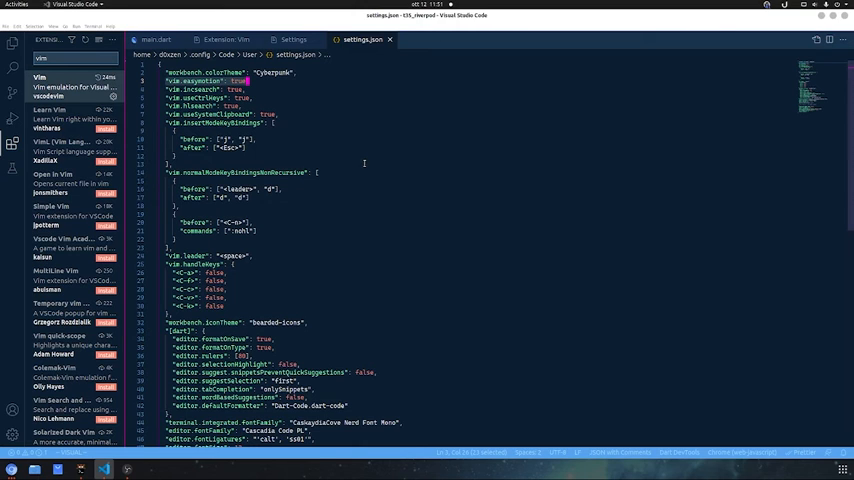
scroll("down", 3)
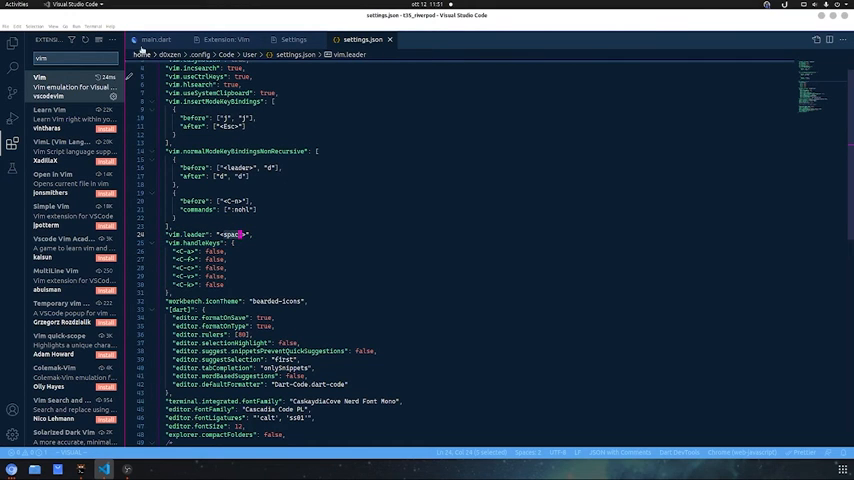
Switch to the main.dart tab to try easymotion jumps
left_click(174, 36)
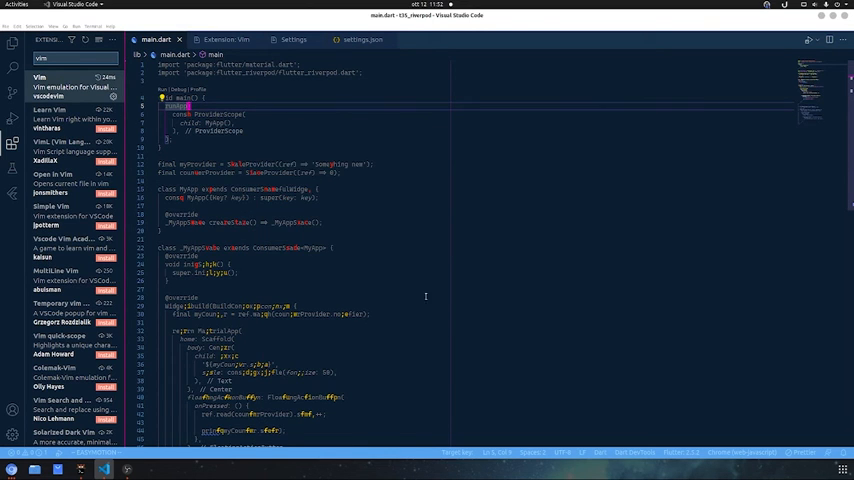
mouse_move(348, 122)
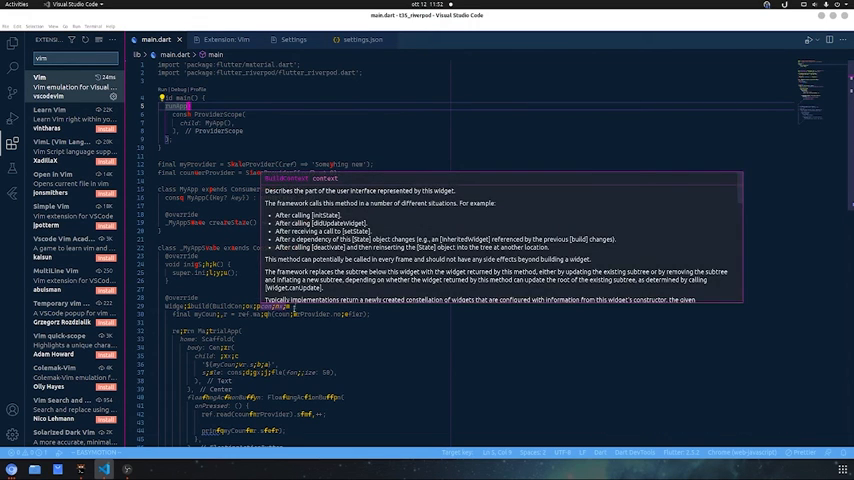
mouse_move(337, 275)
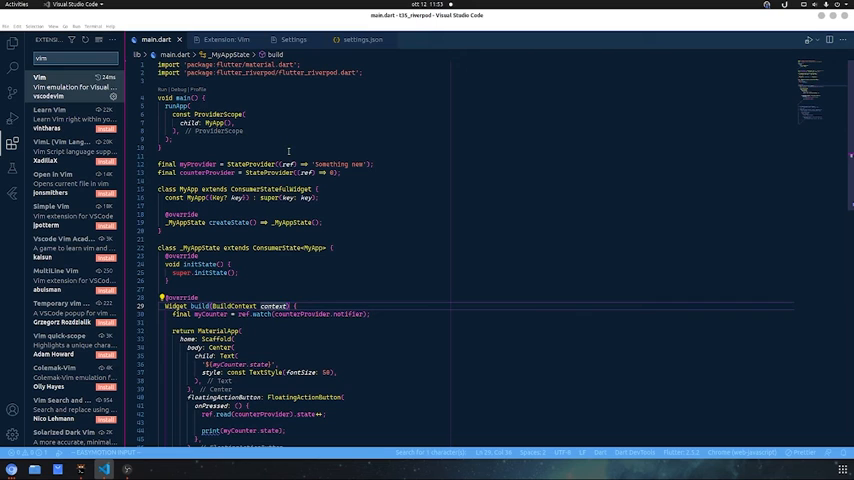
mouse_move(496, 318)
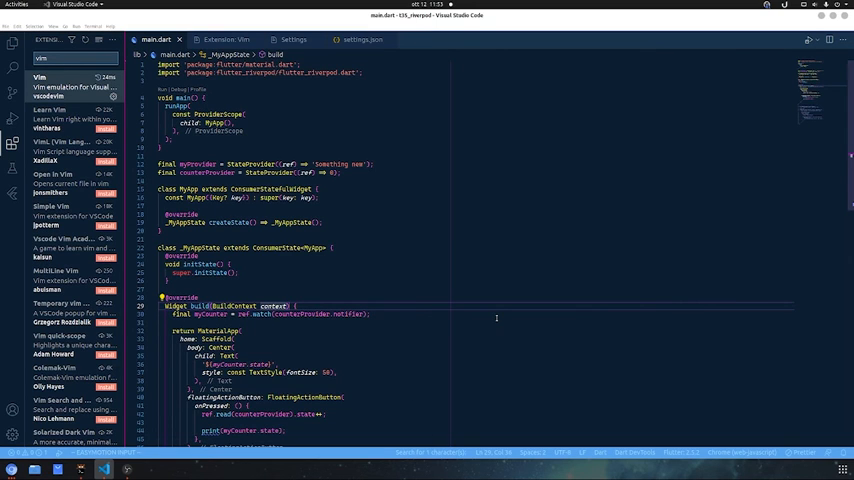